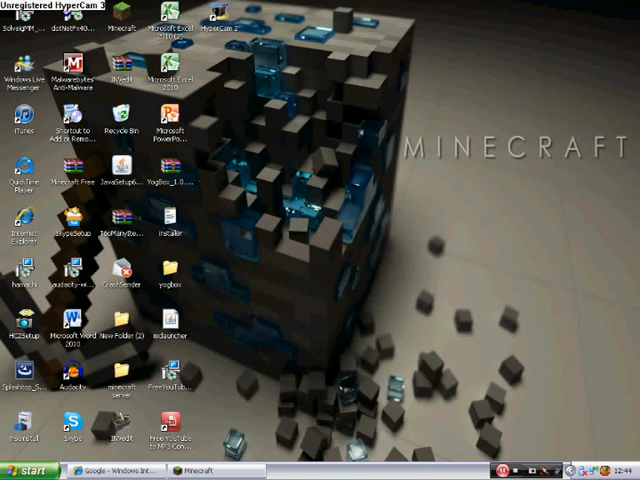
# Step: Search Google for 'toomanyitems' in the browser
pyautogui.click(180, 470)
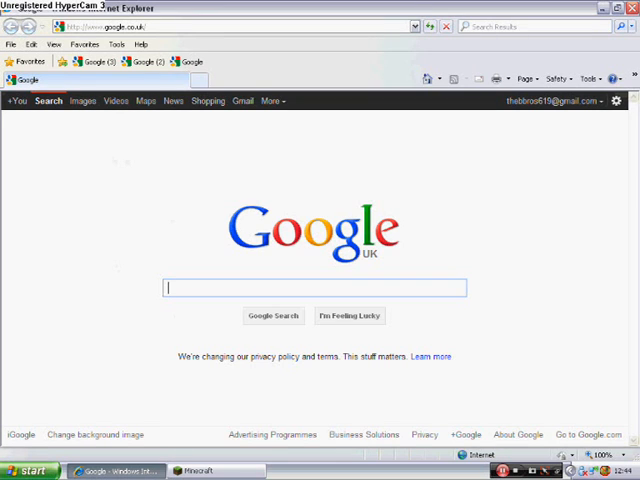
pyautogui.write('toomanyitems')
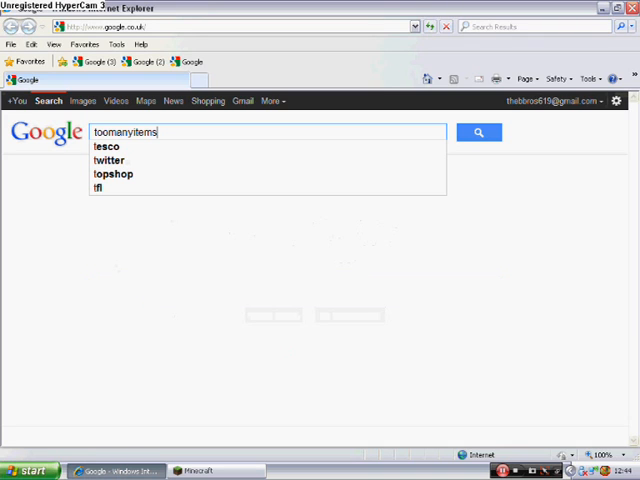
pyautogui.click(106, 146)
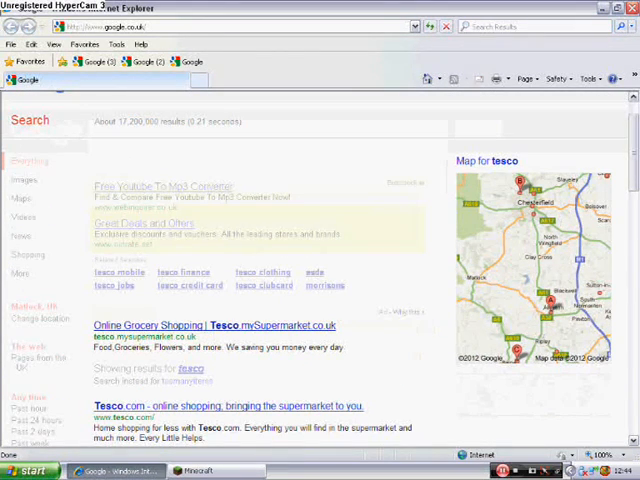
pyautogui.write('toomanyitems')
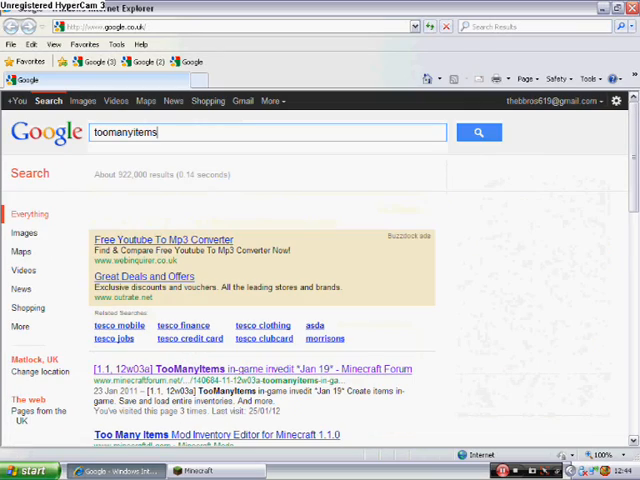
# Step: Scroll down the TooManyItems forum topic to its Instructions and Multiplayer sections
pyautogui.scroll(-3)
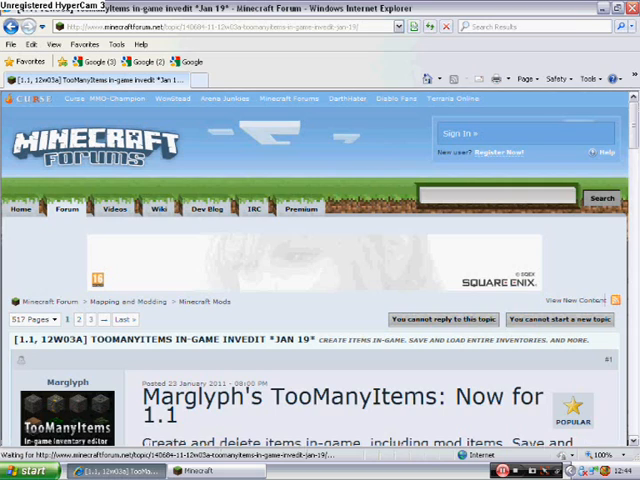
pyautogui.scroll(-3)
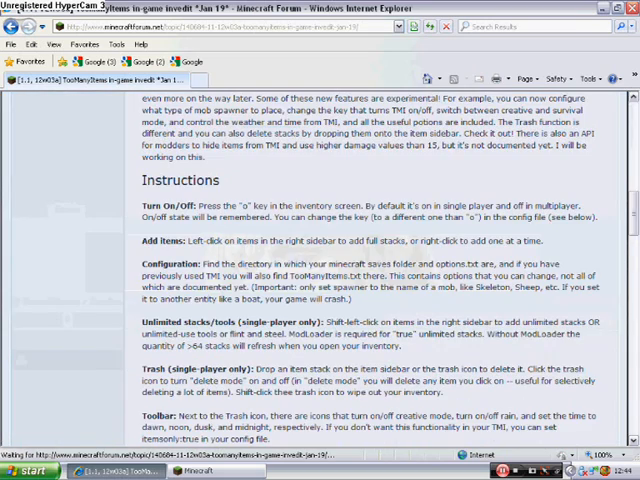
pyautogui.scroll(-3)
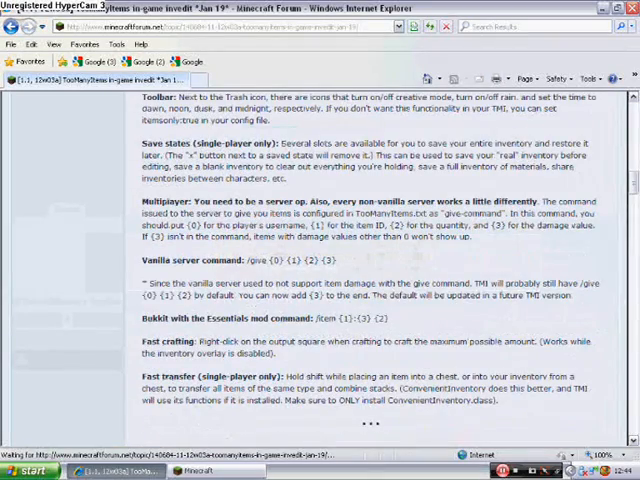
pyautogui.scroll(-3)
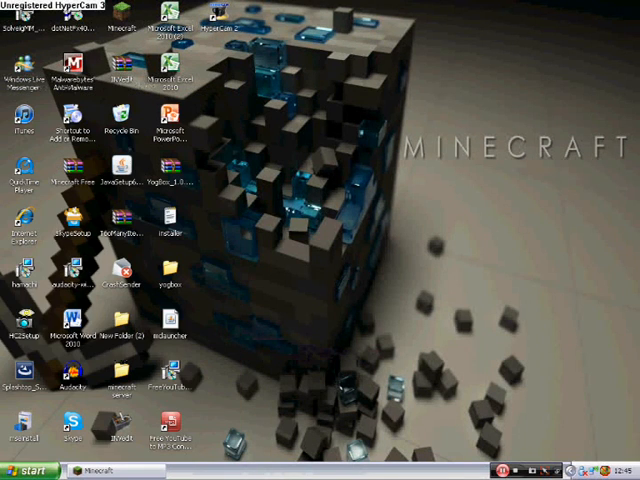
# Step: Reach the Application Data folder through Run with %appdata%
pyautogui.click(24, 472)
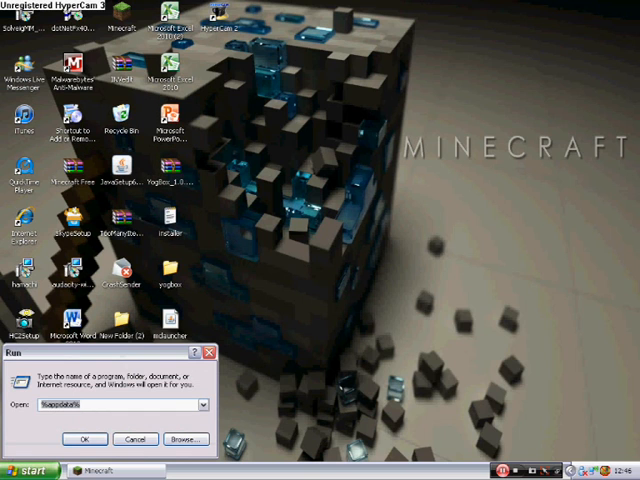
pyautogui.write('%appdata%')
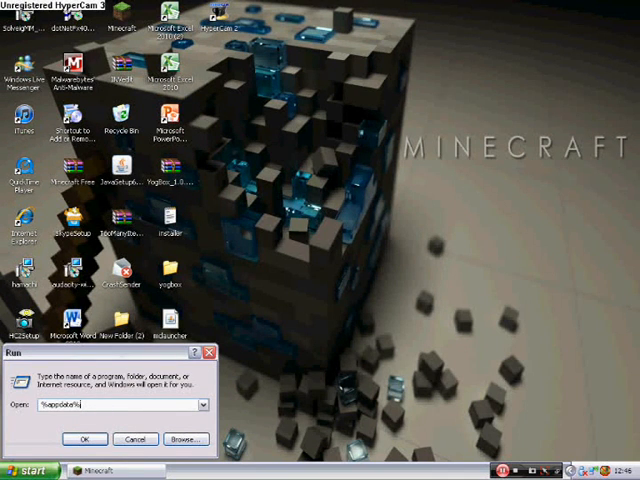
pyautogui.click(84, 440)
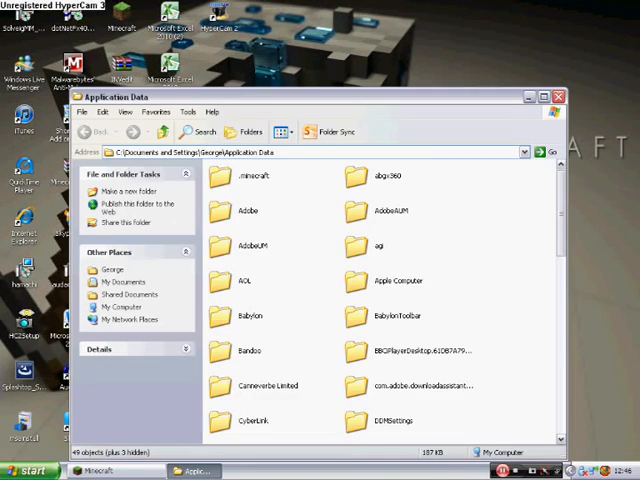
# Step: Go into .minecraft\bin and bring up file options for minecraft.jar
pyautogui.click(256, 176)
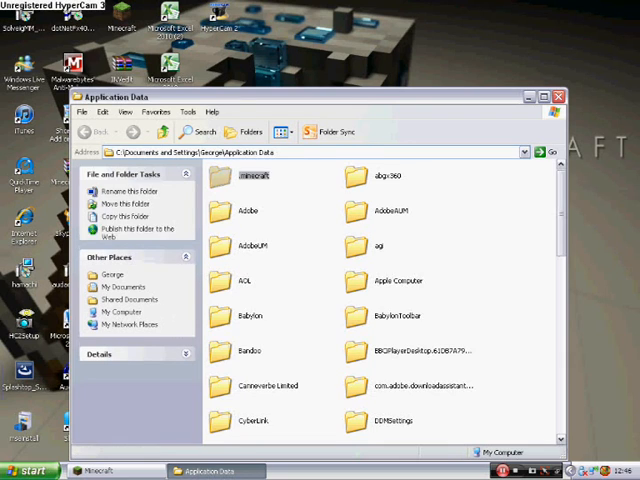
pyautogui.doubleClick(256, 176)
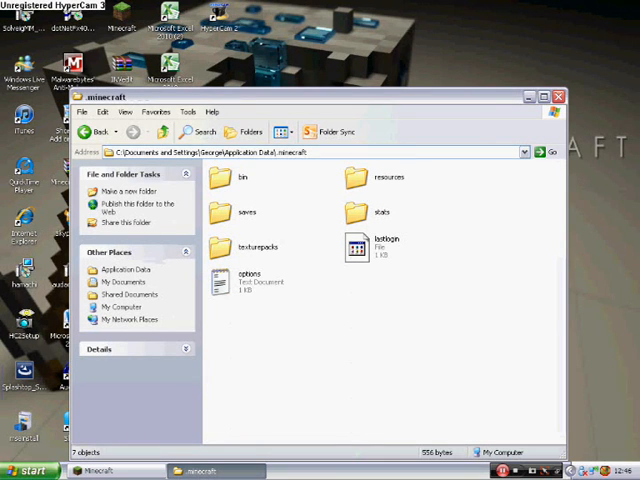
pyautogui.doubleClick(224, 184)
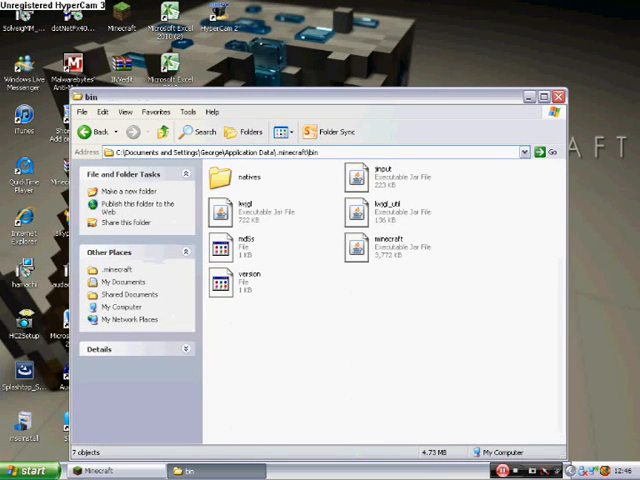
pyautogui.click(388, 246)
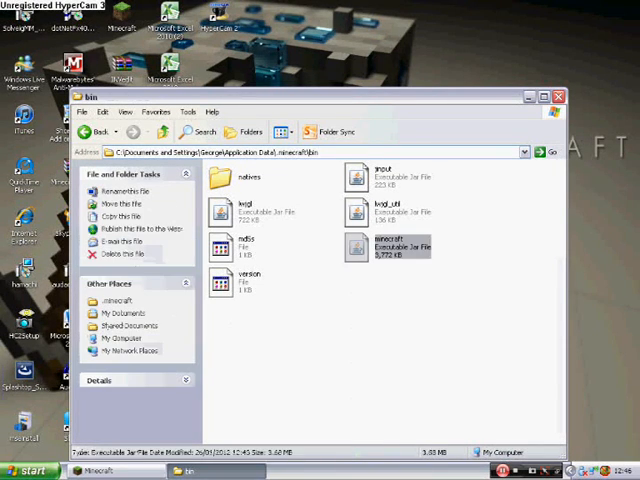
pyautogui.rightClick(388, 246)
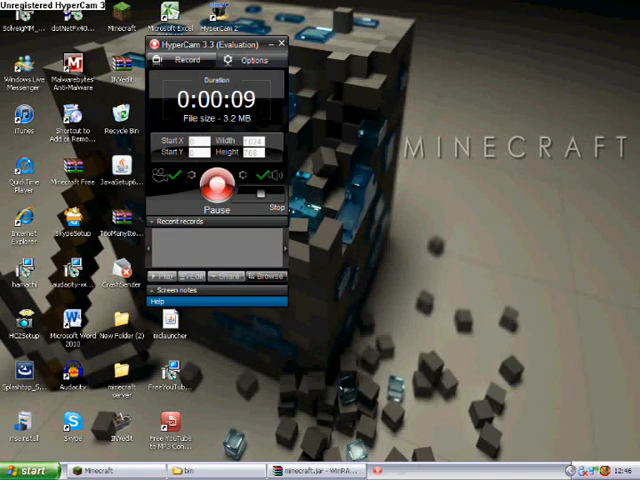
# Step: Hide the HyperCam window so the minecraft.jar archive shows again
pyautogui.click(216, 188)
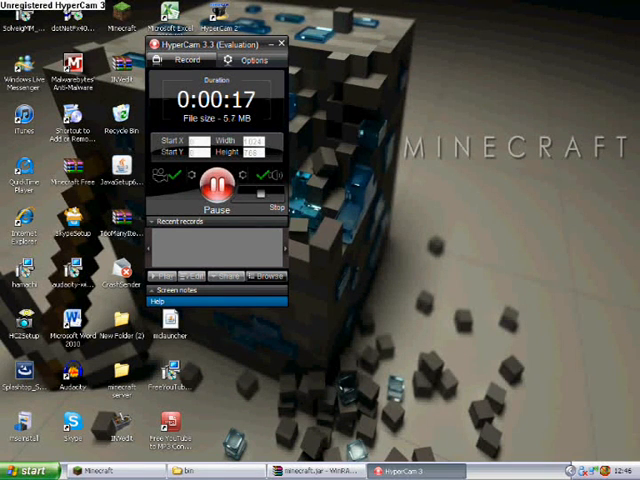
pyautogui.click(282, 44)
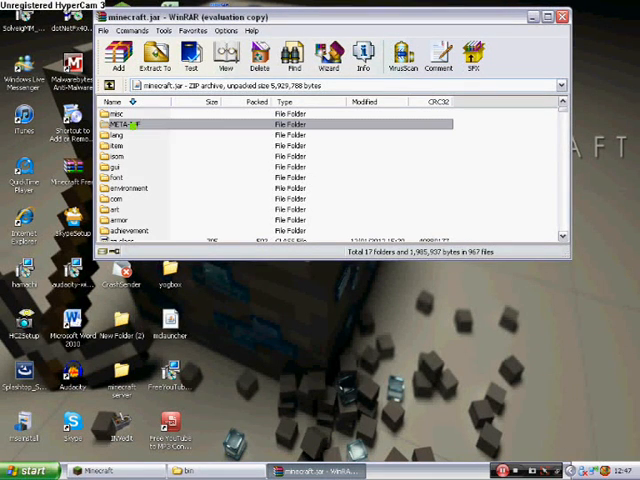
# Step: Attempt to act on META-INF and dismiss the resulting error report
pyautogui.rightClick(130, 122)
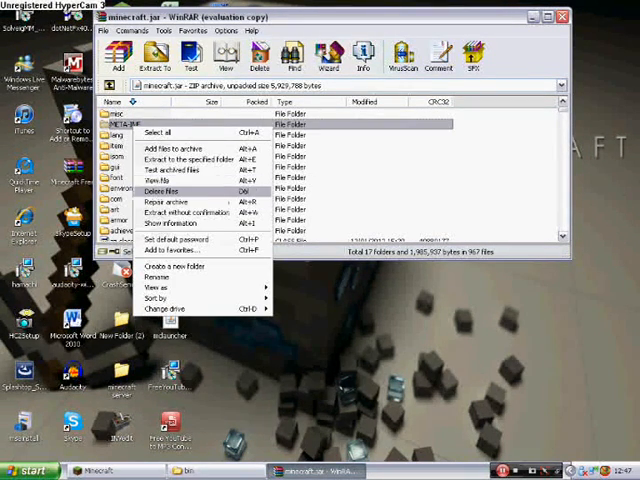
pyautogui.click(160, 192)
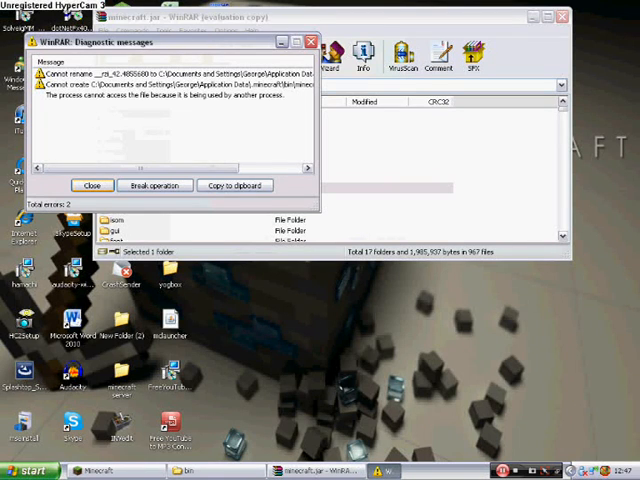
pyautogui.click(92, 184)
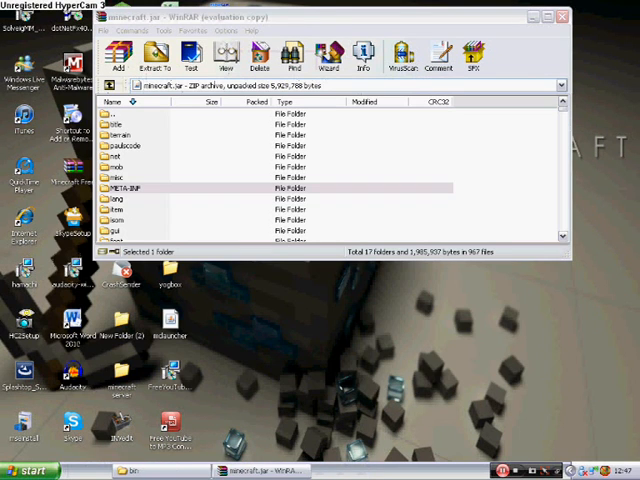
# Step: Delete the META-INF folder from minecraft.jar and confirm
pyautogui.rightClick(120, 188)
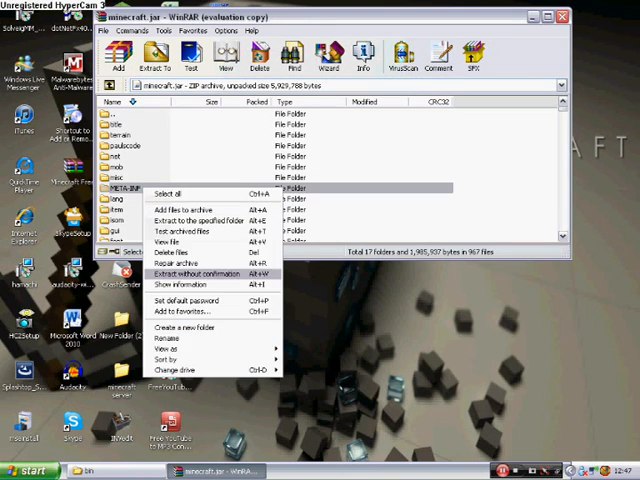
pyautogui.click(170, 252)
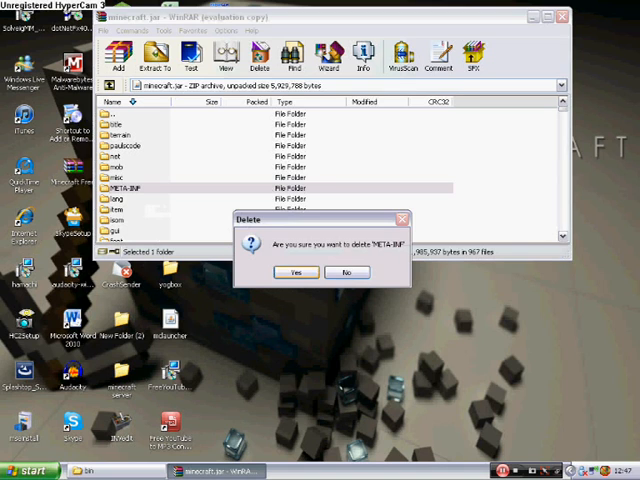
pyautogui.click(294, 272)
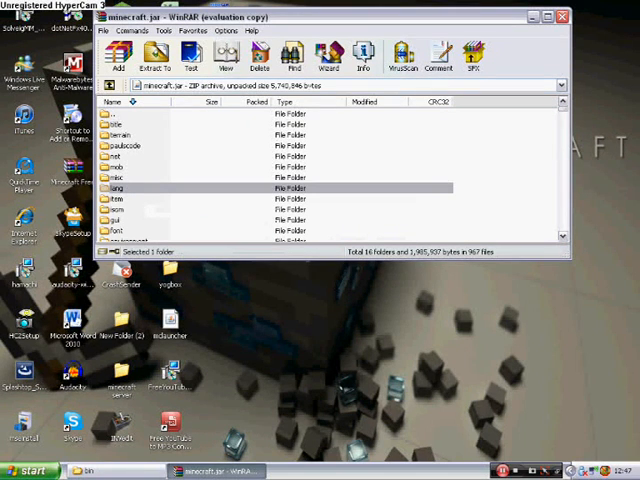
pyautogui.scroll(-3)
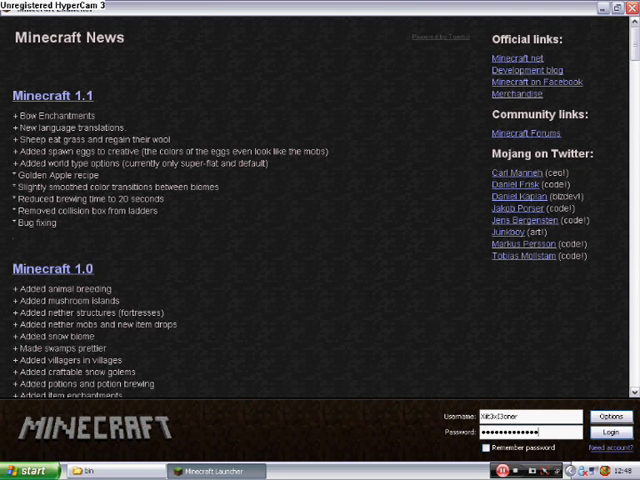
# Step: Log in to the Minecraft launcher, retrying with the password after a failure
pyautogui.click(604, 432)
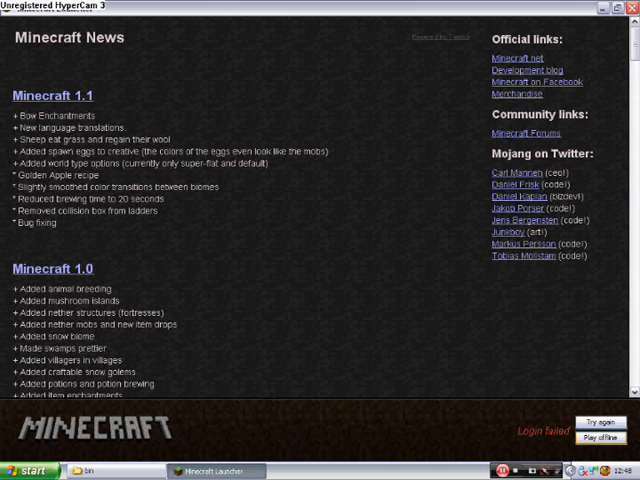
pyautogui.click(600, 420)
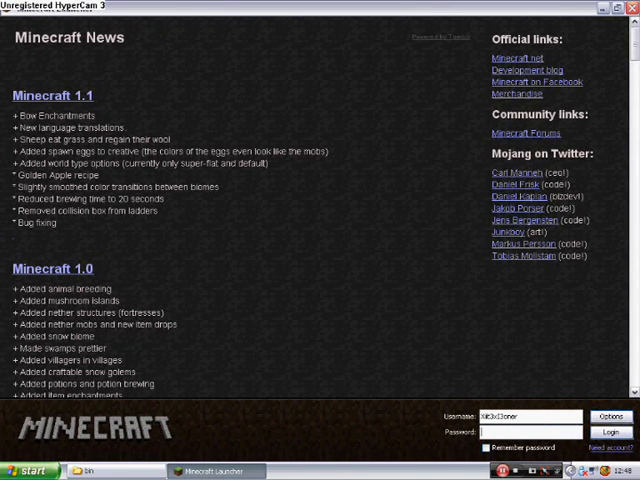
pyautogui.write('password')
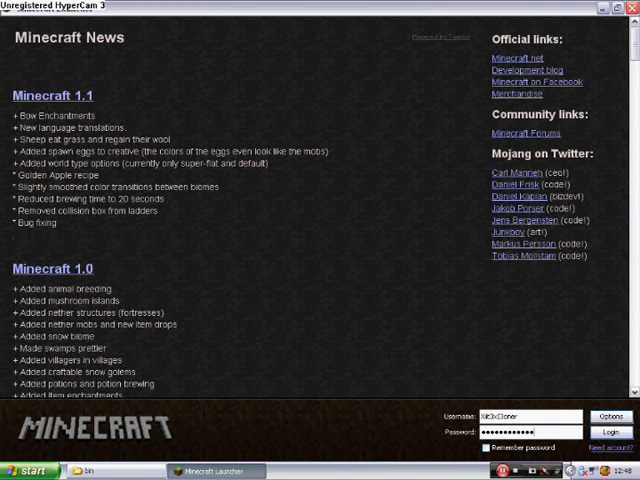
pyautogui.click(600, 432)
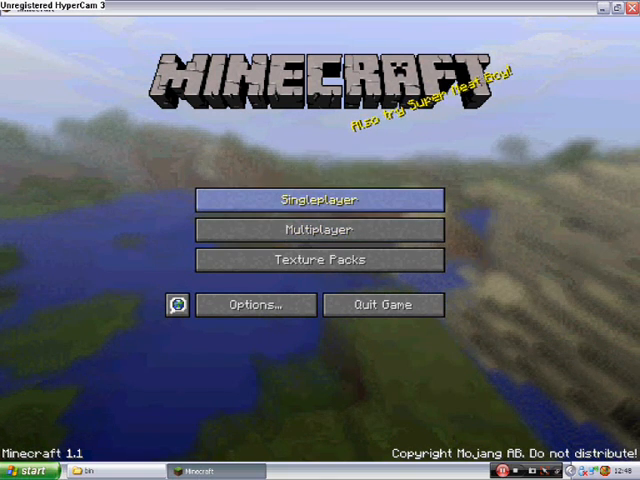
# Step: Create a new survival world named New World with default settings
pyautogui.click(320, 200)
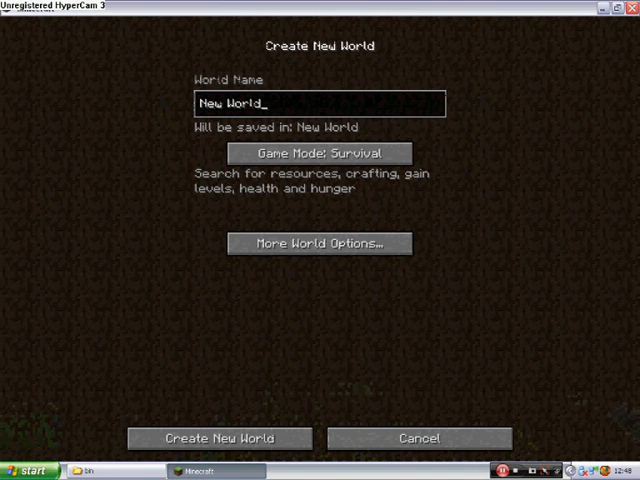
pyautogui.click(220, 438)
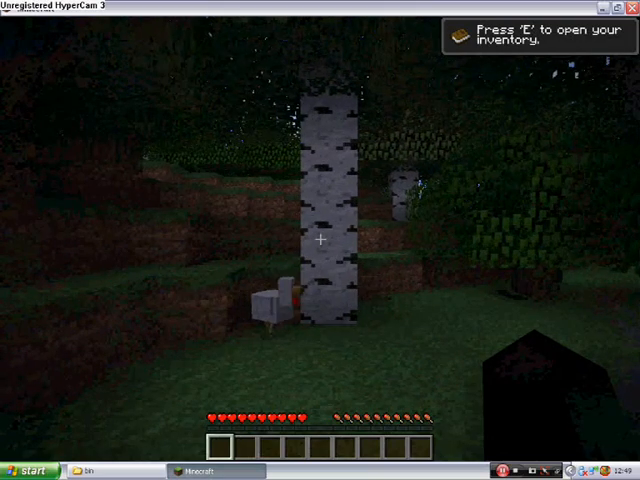
# Step: Bring up the inventory with the TooManyItems panel
pyautogui.press('e')
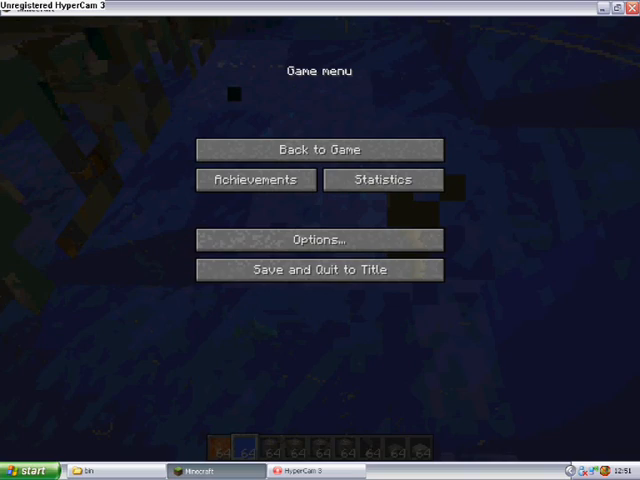
# Step: Resume play from the game menu
pyautogui.click(318, 148)
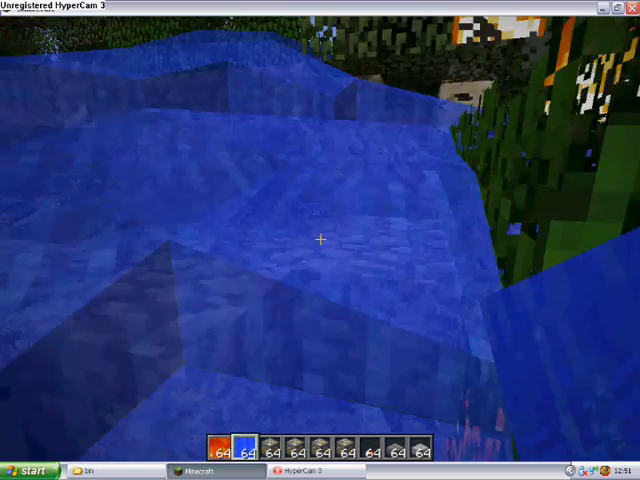
pyautogui.moveTo(320, 240)
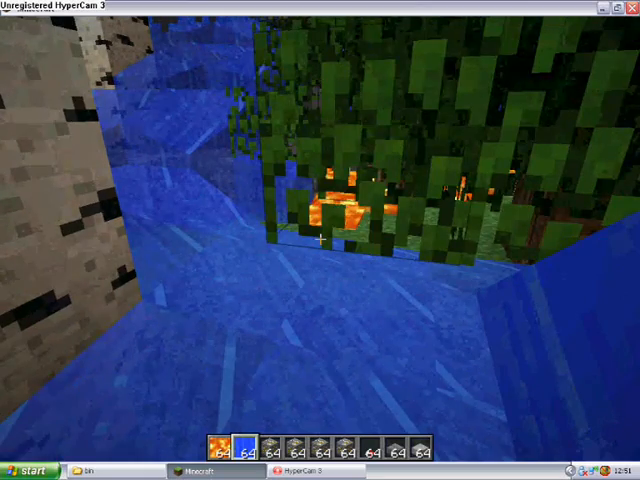
pyautogui.moveTo(320, 240)
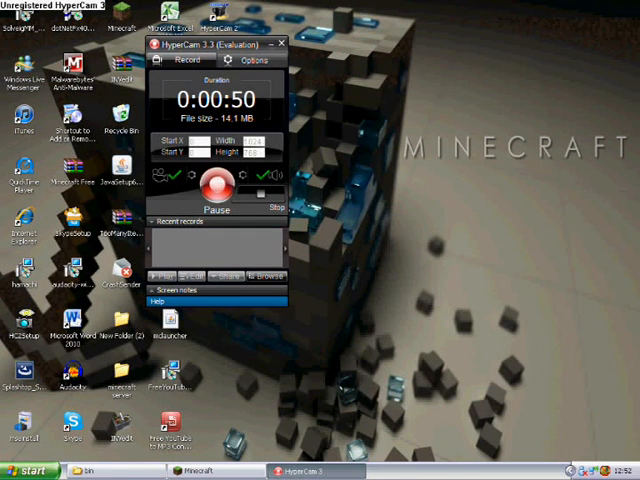
# Step: Return to Explorer, go up to .minecraft and select the TooManyItems settings file
pyautogui.click(280, 44)
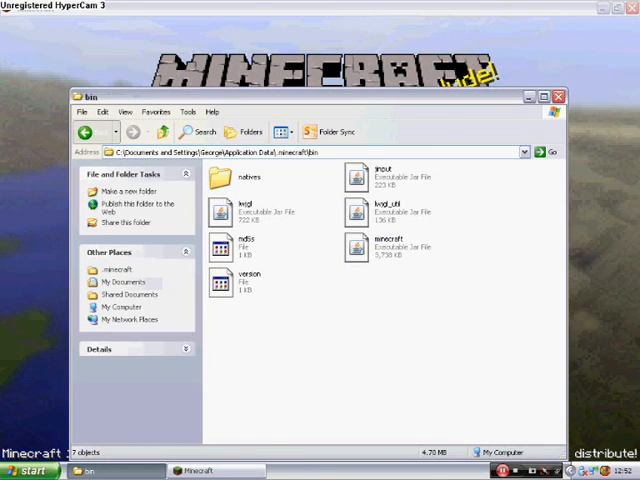
pyautogui.click(88, 132)
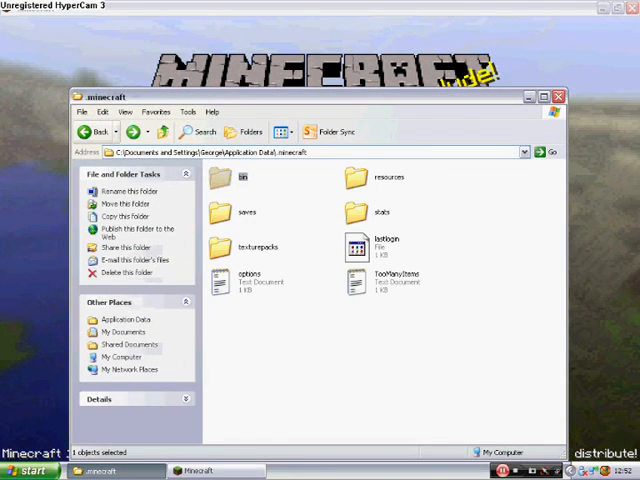
pyautogui.click(388, 280)
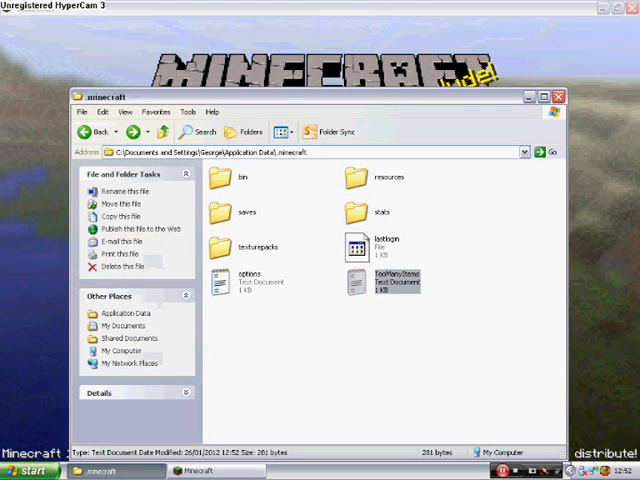
# Step: Set enablemp to true in TooManyItems.txt and save the file
pyautogui.doubleClick(388, 284)
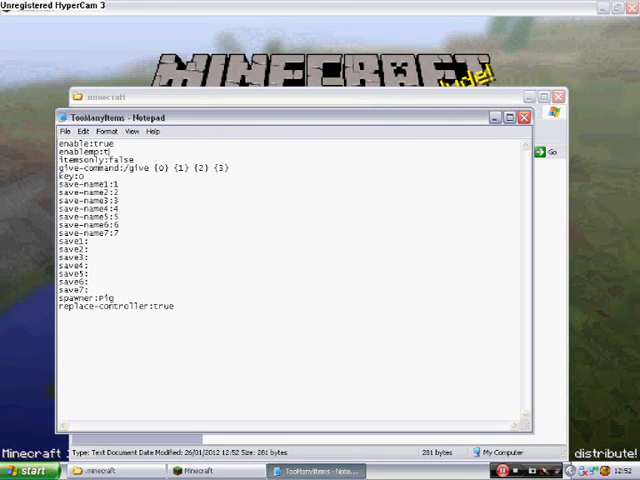
pyautogui.write(':true')
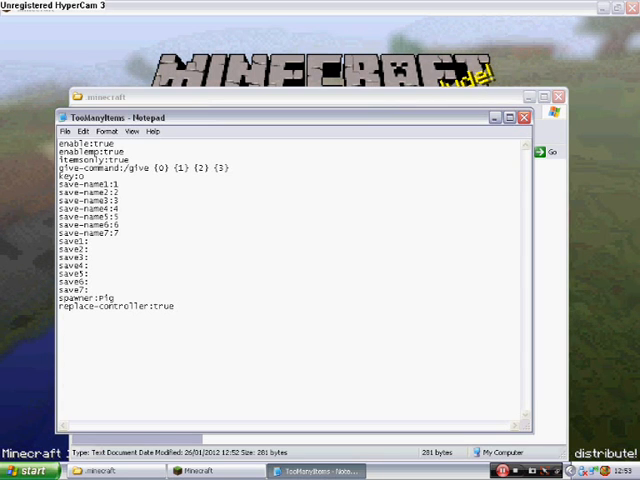
pyautogui.click(64, 132)
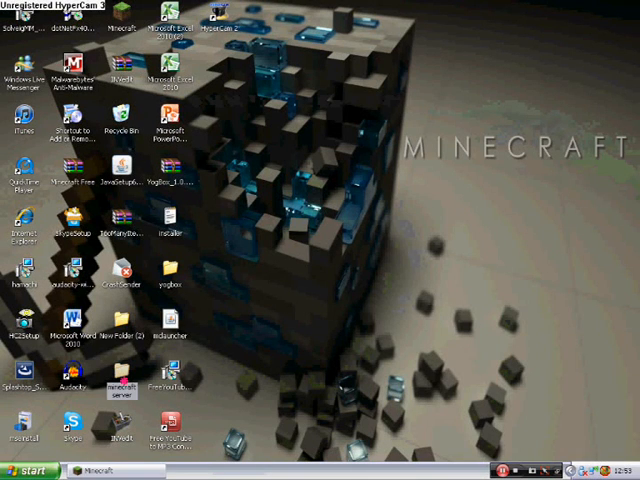
# Step: Start the Minecraft server, then launch LogMeIn Hamachi from the Start menu
pyautogui.doubleClick(120, 388)
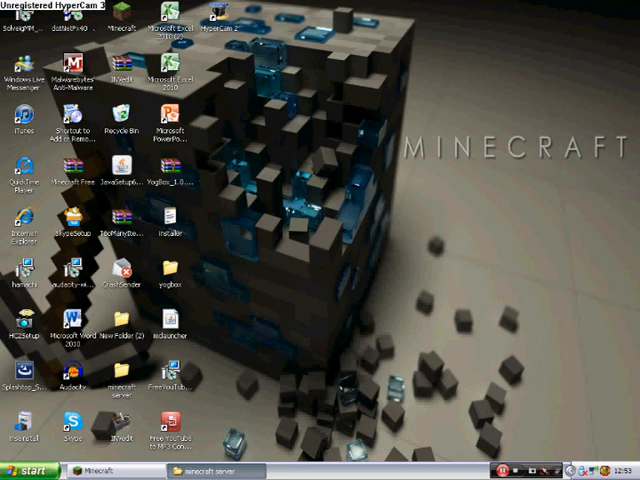
pyautogui.click(28, 470)
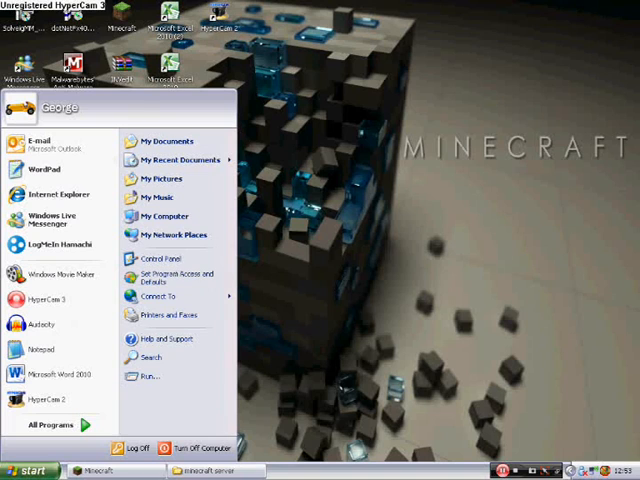
pyautogui.click(28, 470)
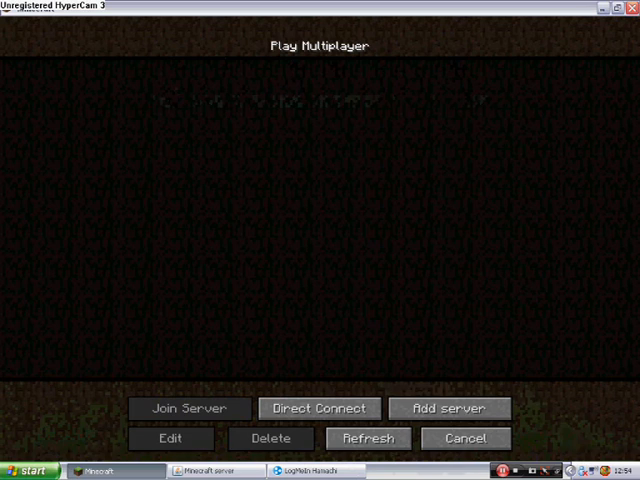
pyautogui.click(316, 408)
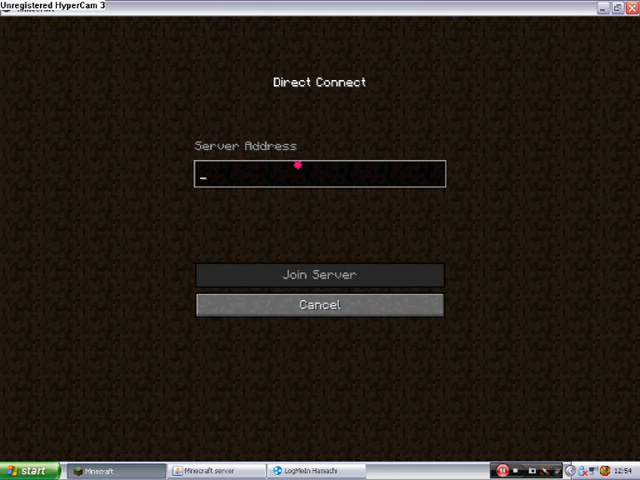
pyautogui.write('5.19.135.131')
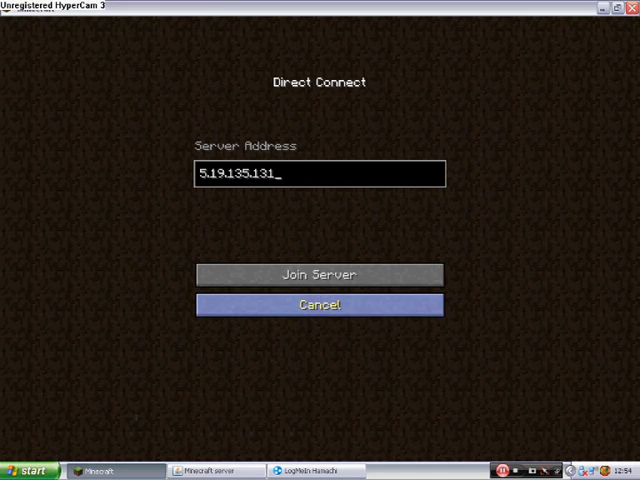
pyautogui.click(318, 274)
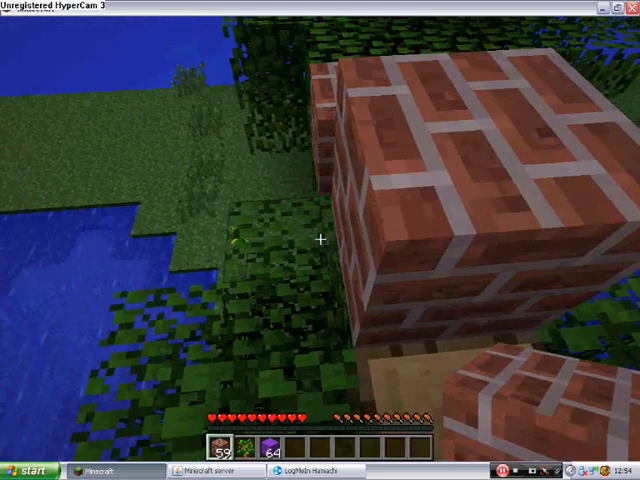
pyautogui.moveTo(320, 240)
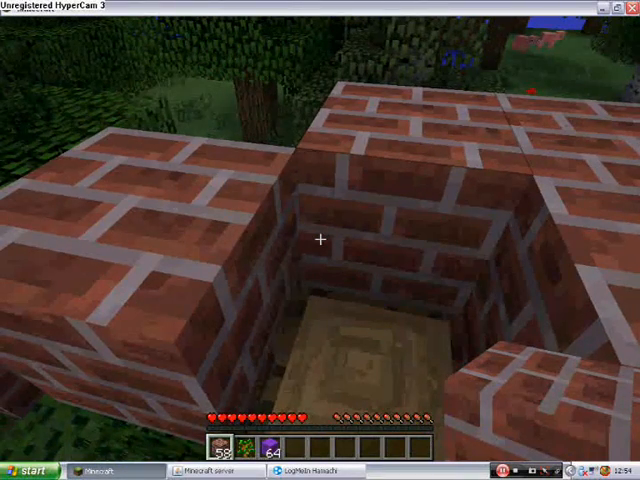
# Step: Try giving items from the TooManyItems panel in-game, then pause to leave the game window
pyautogui.press('e')
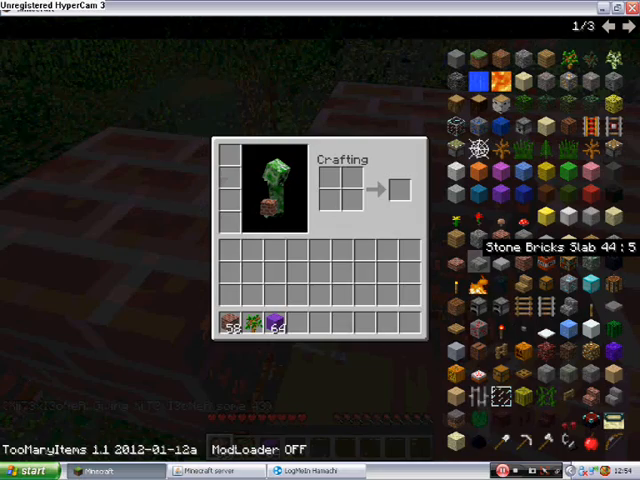
pyautogui.press('Escape')
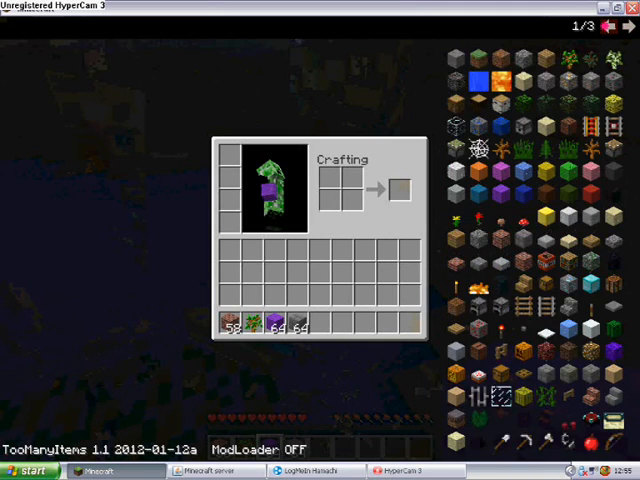
pyautogui.click(622, 28)
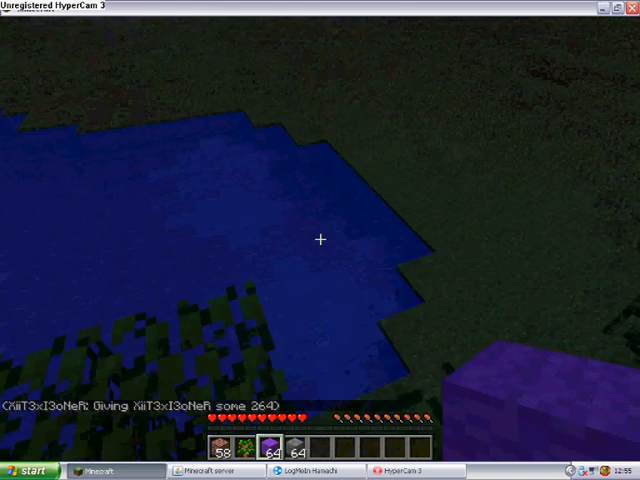
pyautogui.press('e')
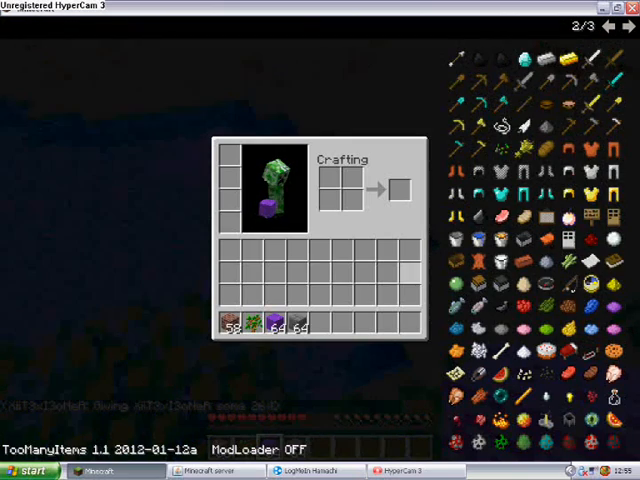
pyautogui.press('Escape')
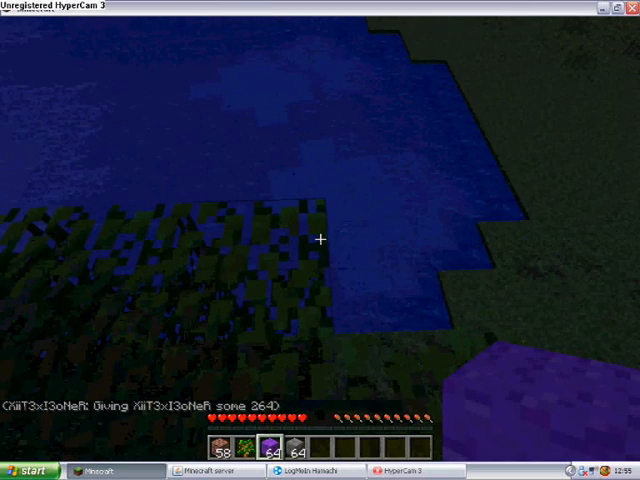
pyautogui.moveTo(320, 240)
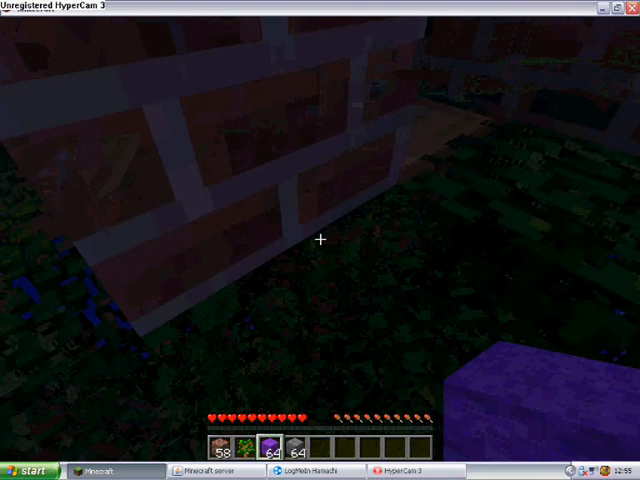
pyautogui.press('Escape')
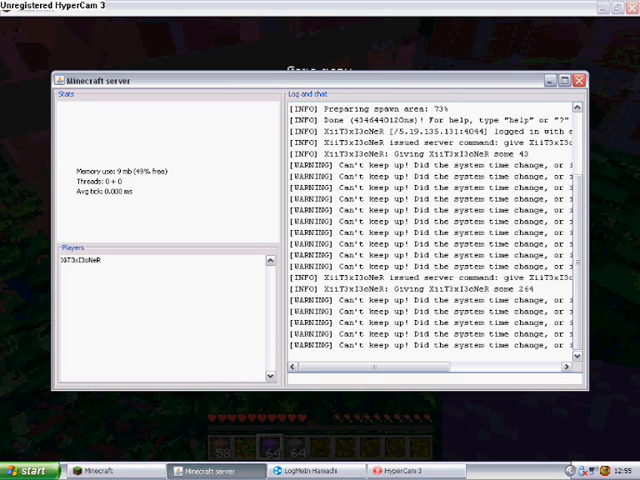
# Step: Enter the op command with the player name in the server console
pyautogui.write('op x')
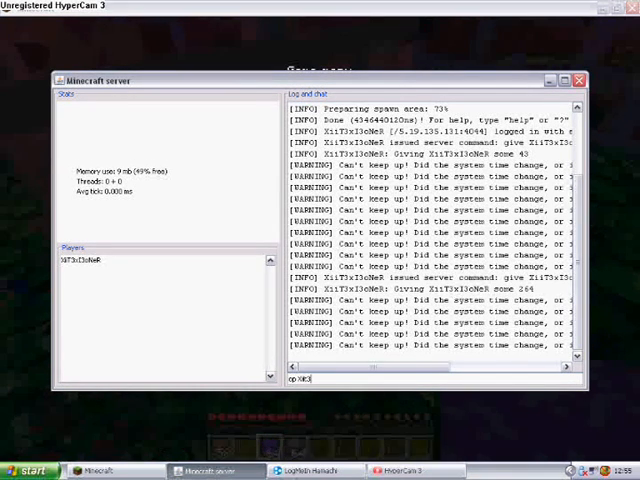
pyautogui.write('o')
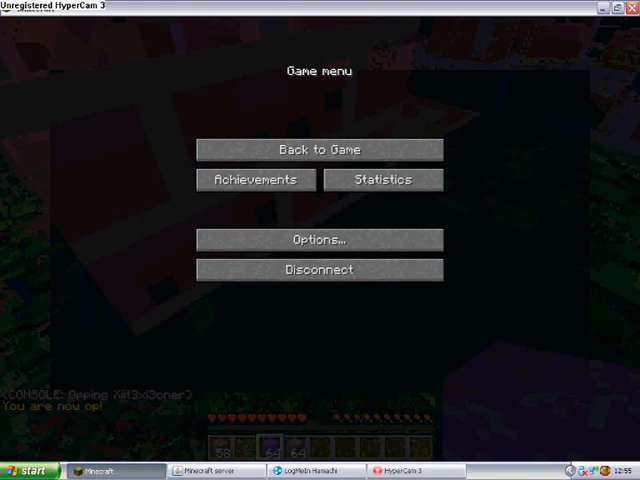
# Step: Go Back to Game and bring up the inventory with the TooManyItems item panel
pyautogui.click(318, 148)
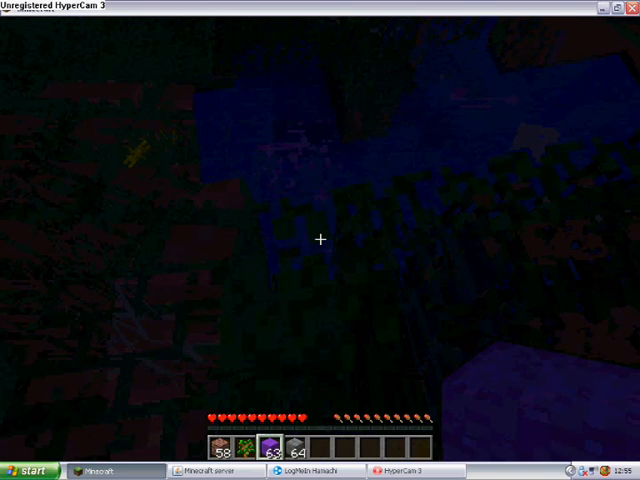
pyautogui.press('e')
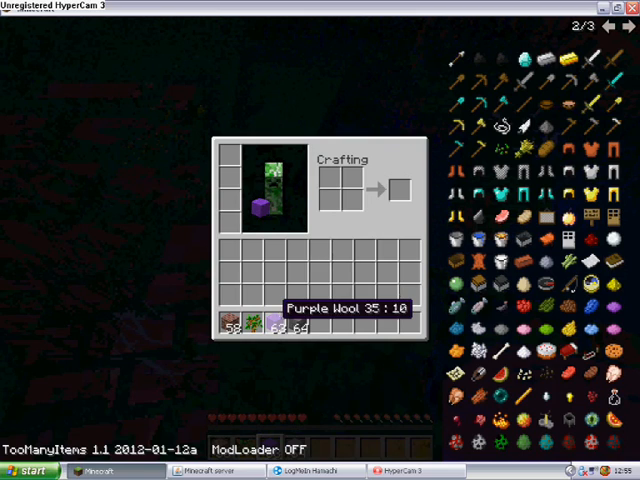